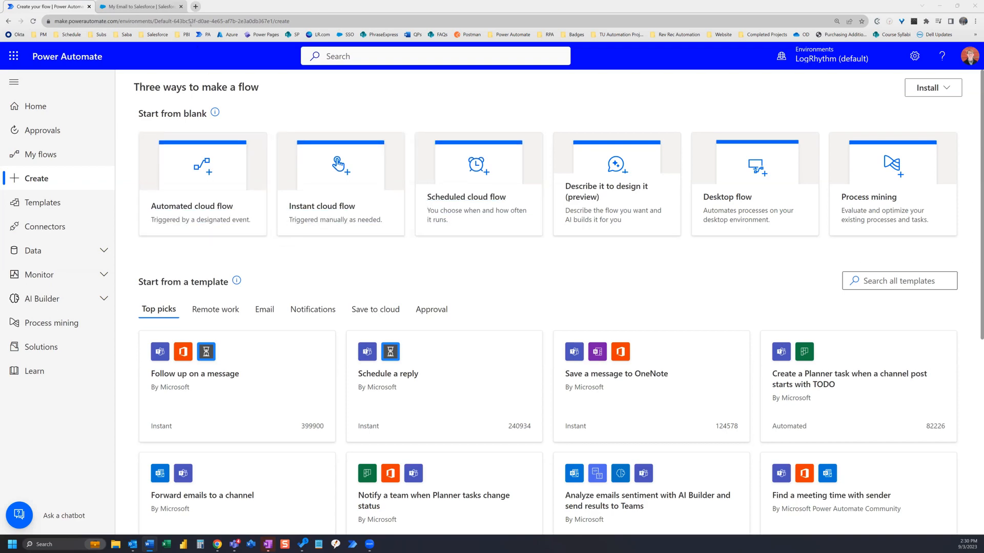
Step: Switch to Salesforce and open personal Settings from the profile avatar menu
left_click(140, 6)
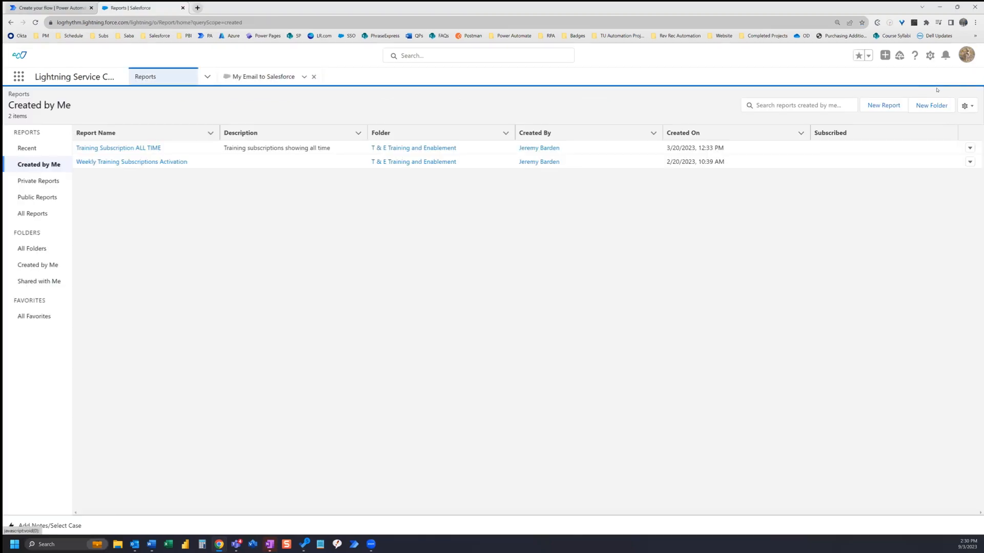
mouse_move(966, 54)
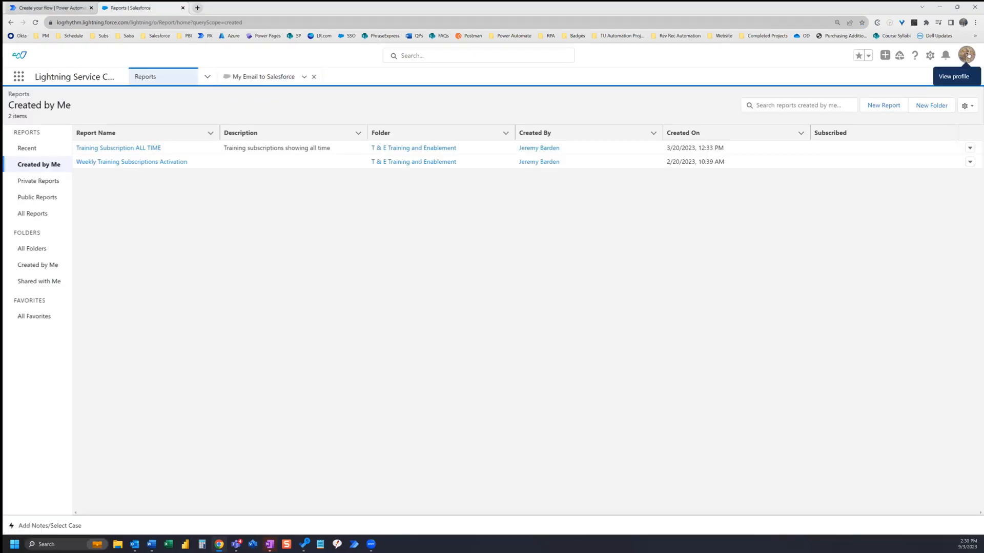
left_click(966, 55)
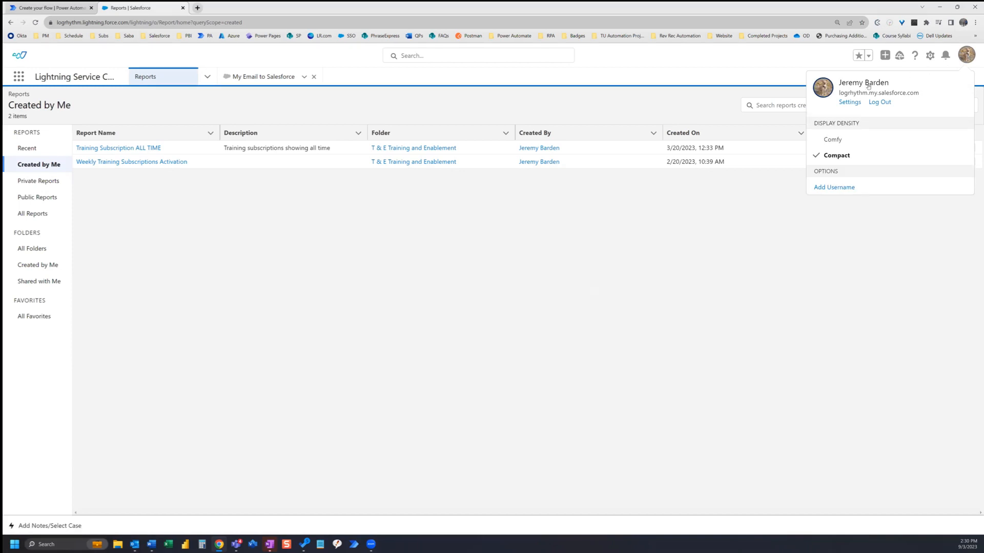
left_click(848, 102)
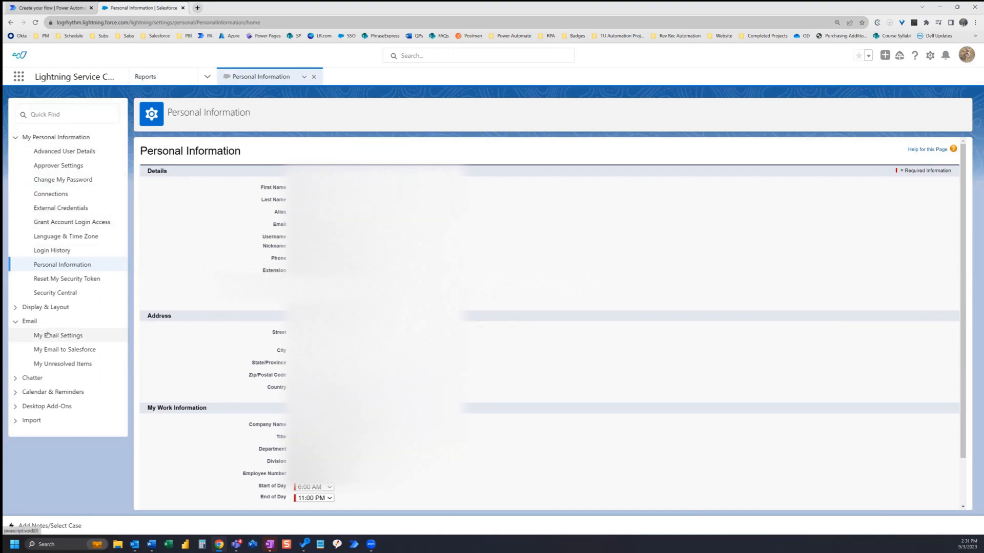
Step: View My Email to Salesforce settings, then return to Power Automate to start an Instant cloud flow
left_click(64, 349)
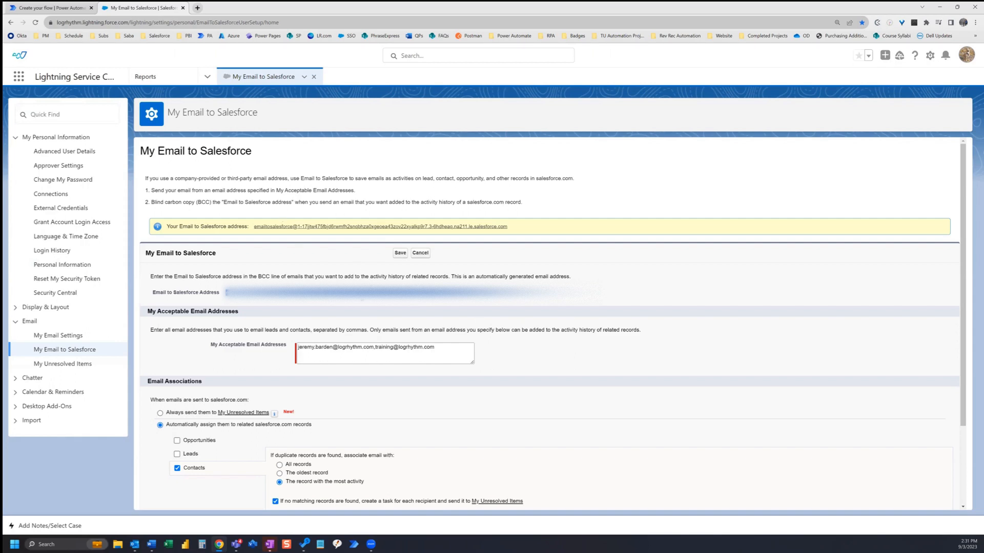
left_click(51, 7)
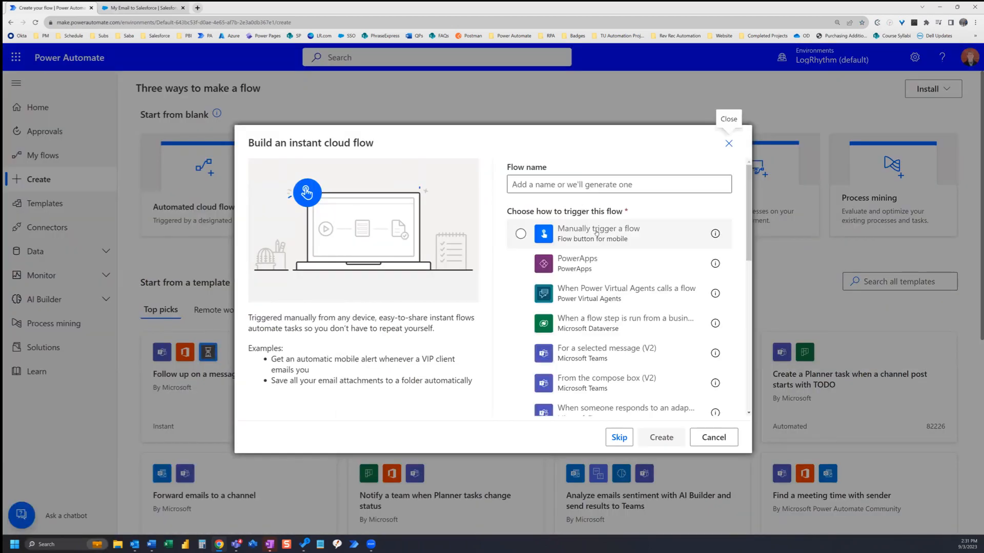
Step: Create the instant flow with 'Manually trigger a flow' as its trigger
left_click(521, 233)
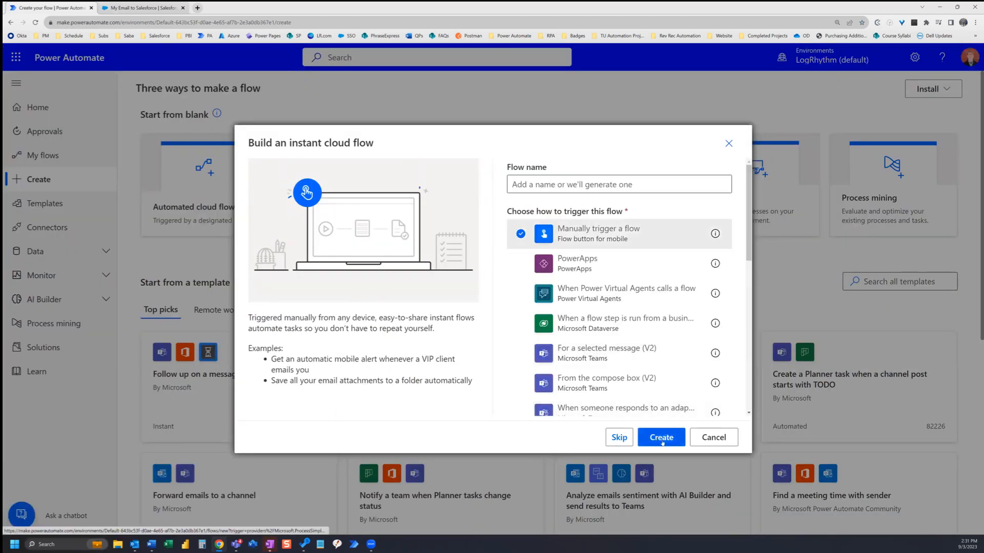
left_click(660, 437)
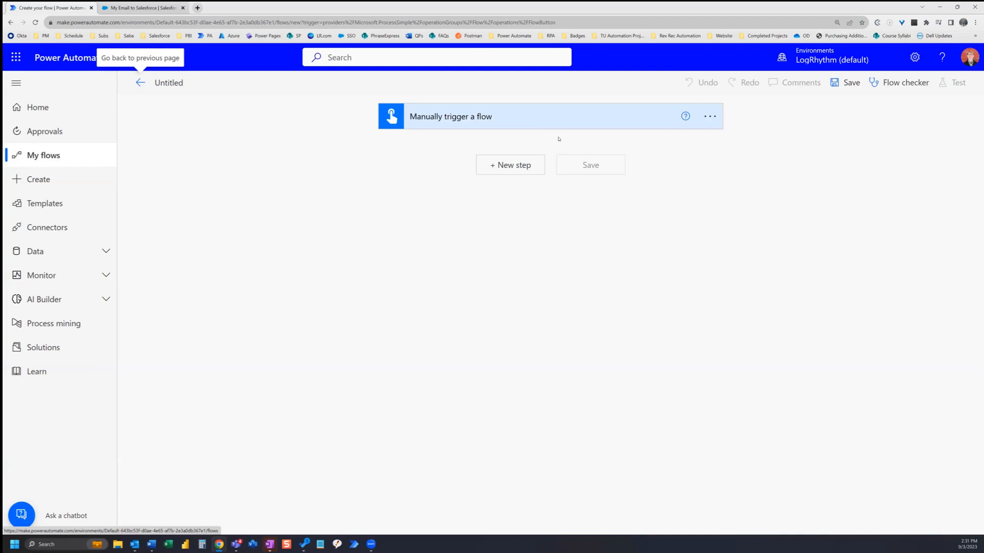
mouse_move(510, 166)
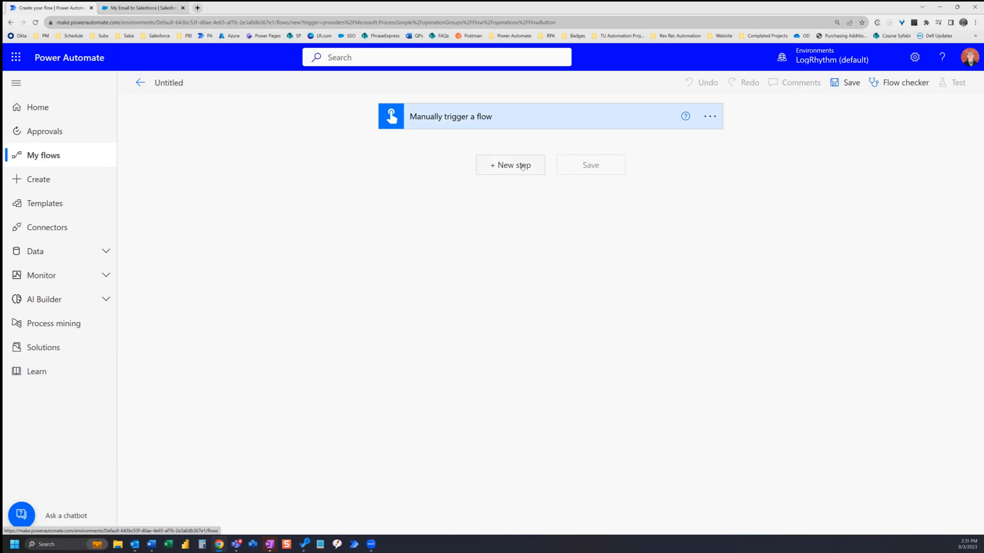
Step: Add a new step using the Salesforce connector's Get record action
left_click(509, 165)
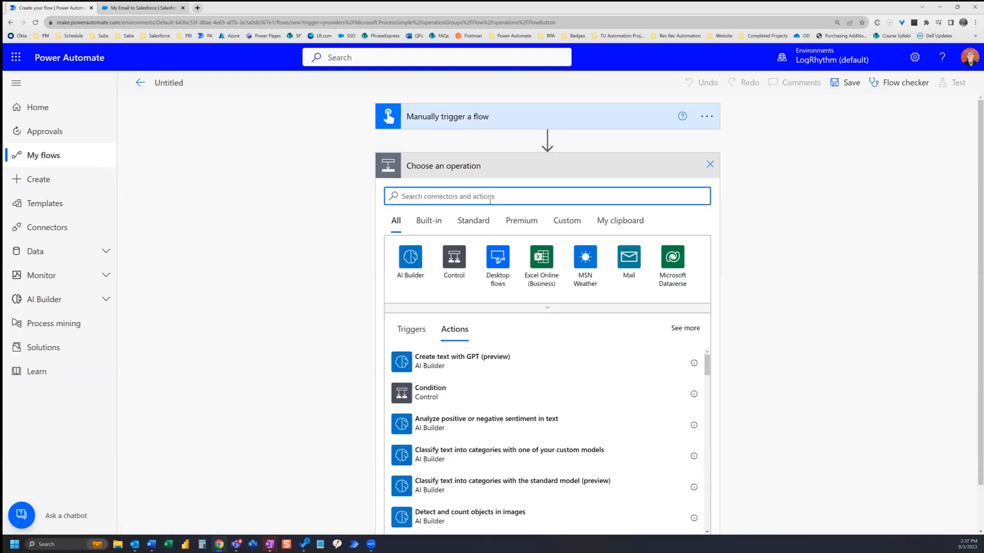
type("salesfor")
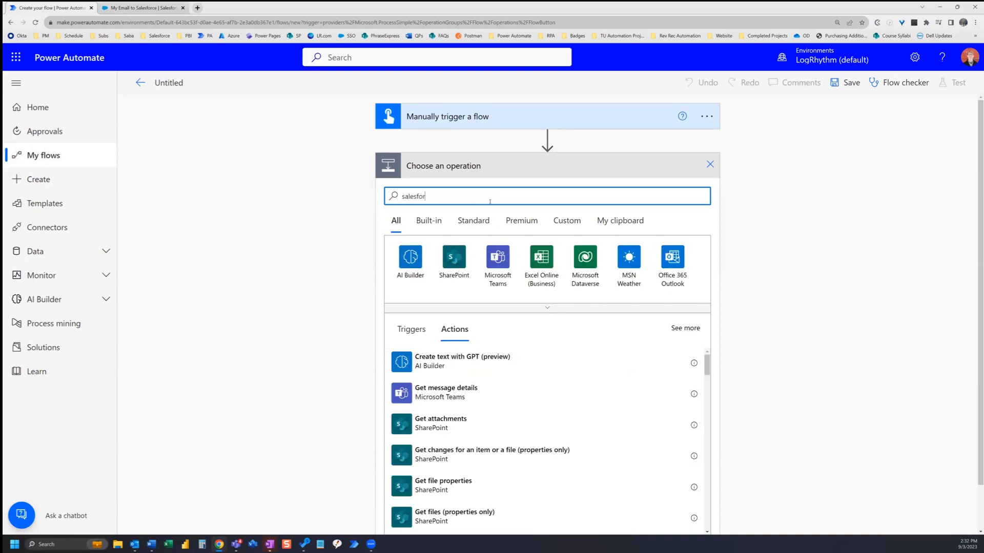
type("ce")
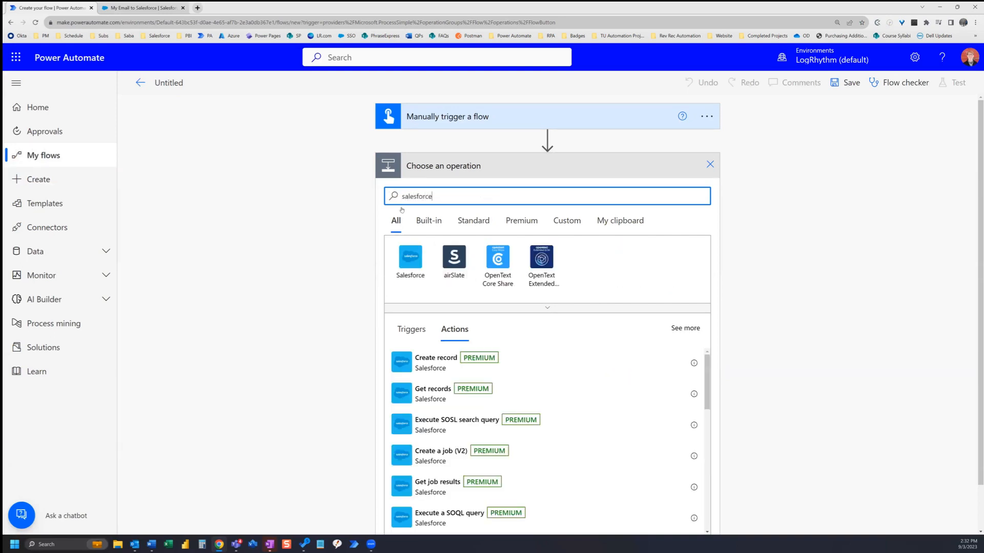
left_click(410, 257)
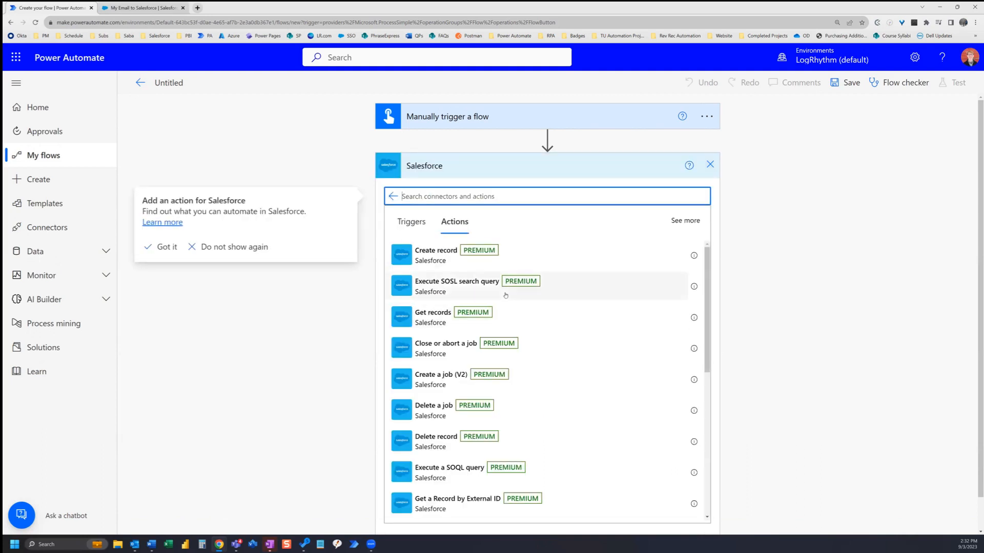
mouse_move(502, 316)
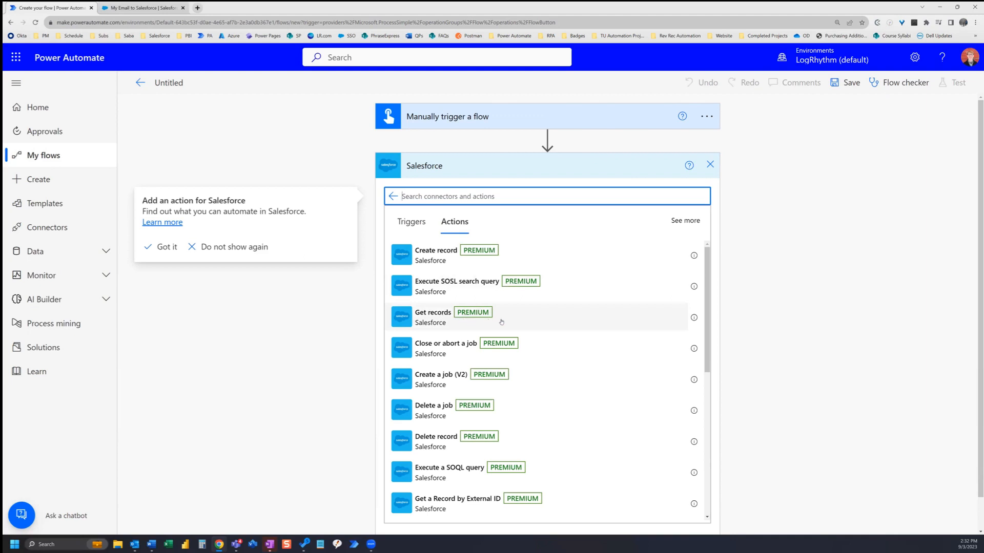
scroll("down", 3)
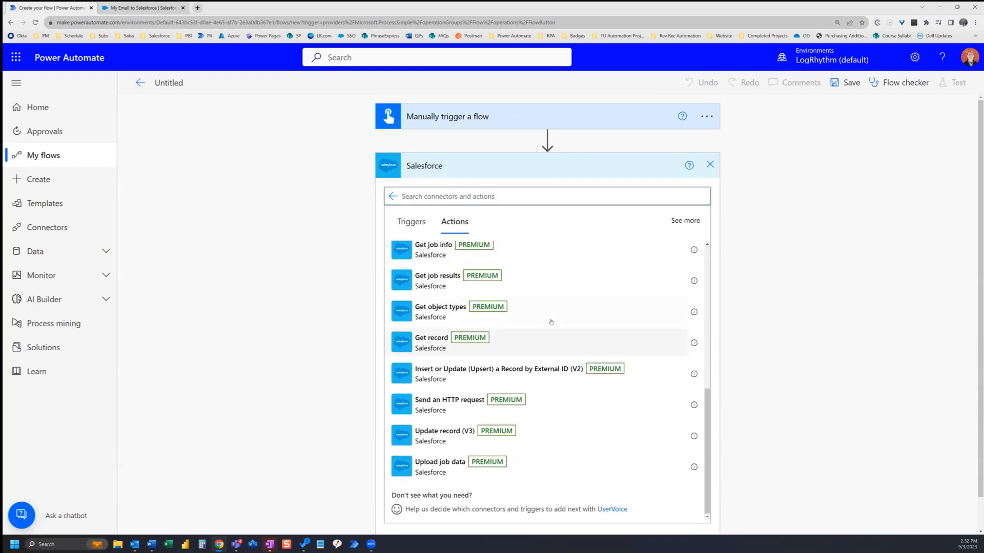
left_click(431, 342)
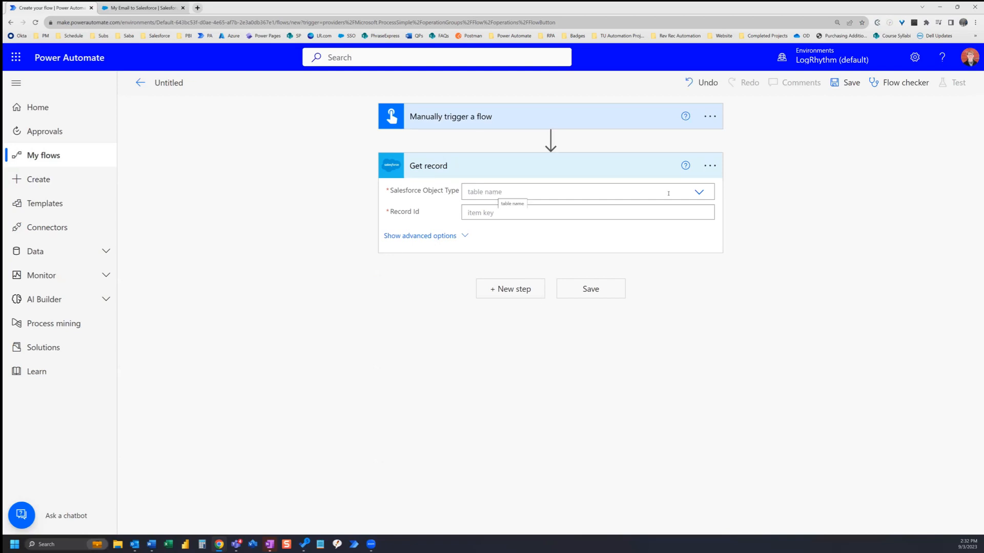
Step: Set the Get record step's Salesforce Object Type to Contacts
type("contacts")
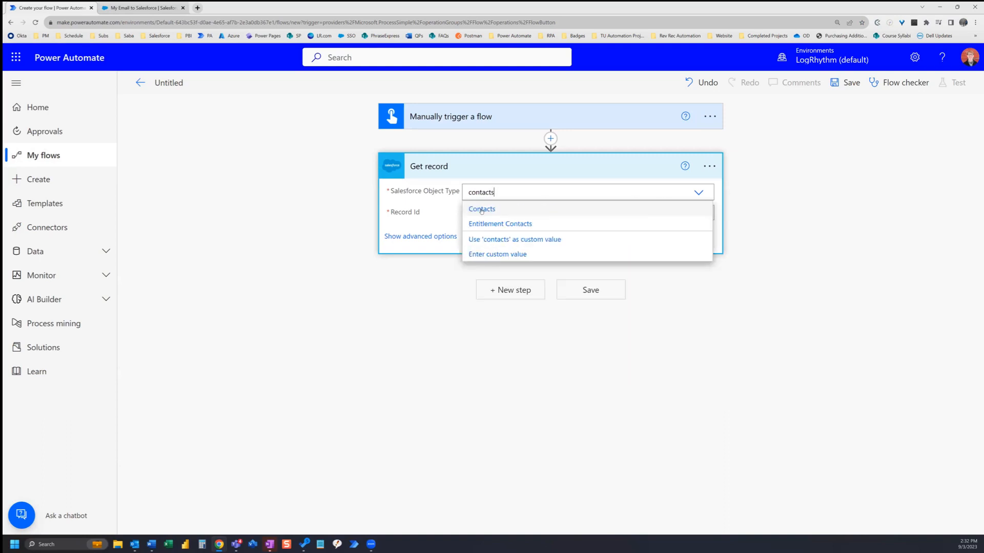
left_click(481, 209)
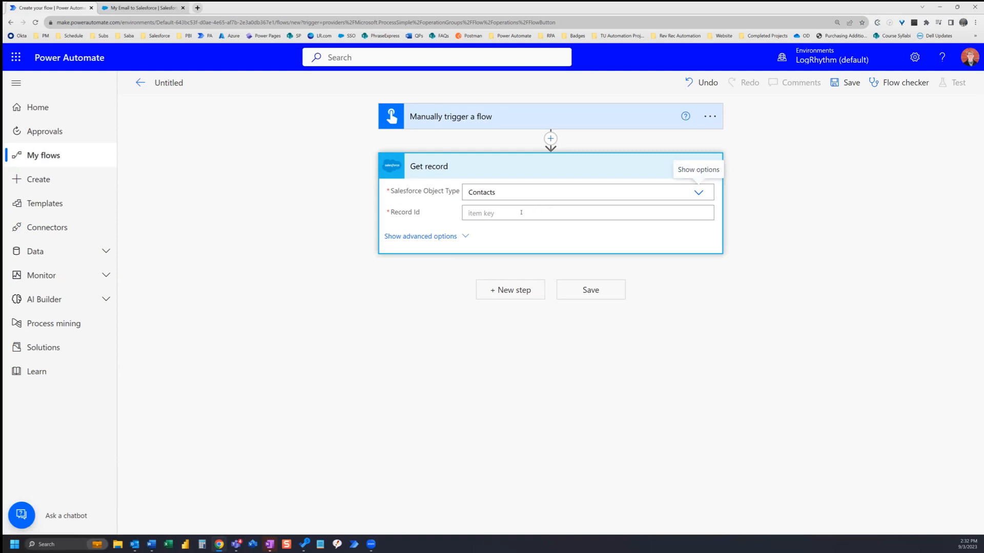
left_click(586, 213)
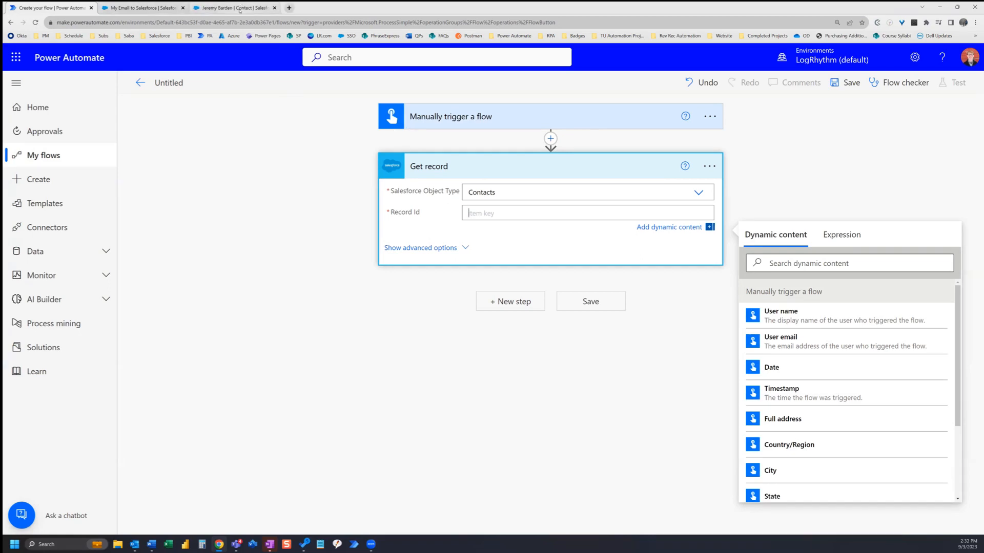
left_click(233, 7)
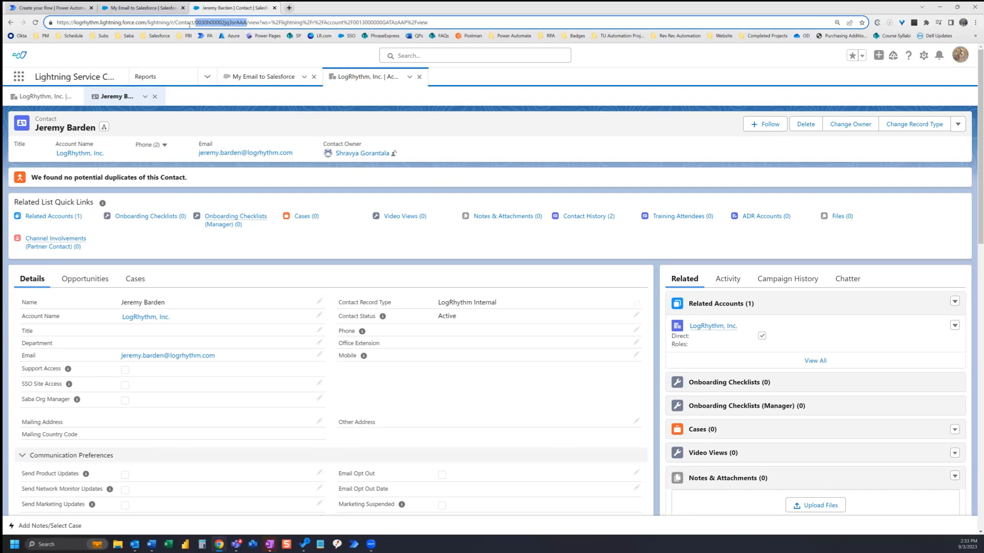
left_click(50, 8)
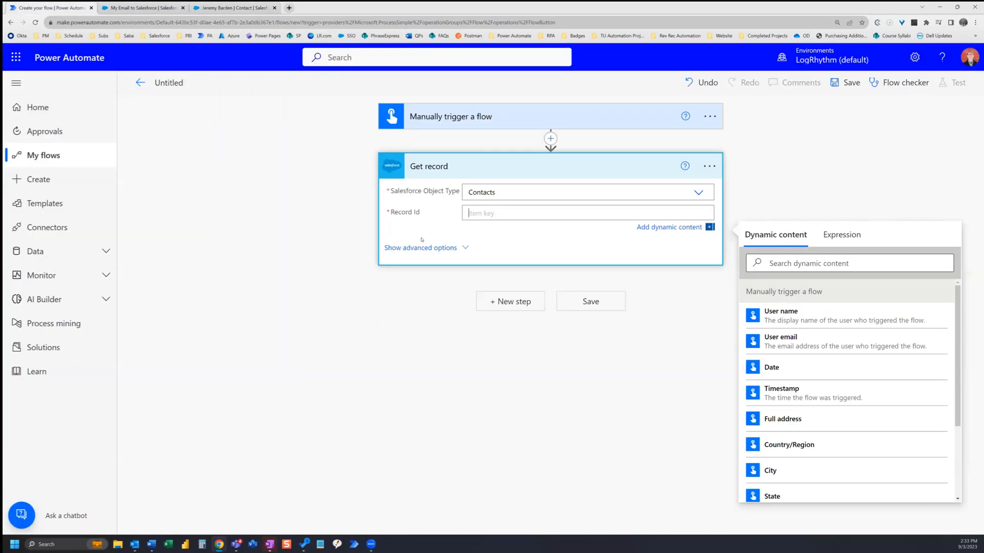
type("0030h00002jq3srAAA")
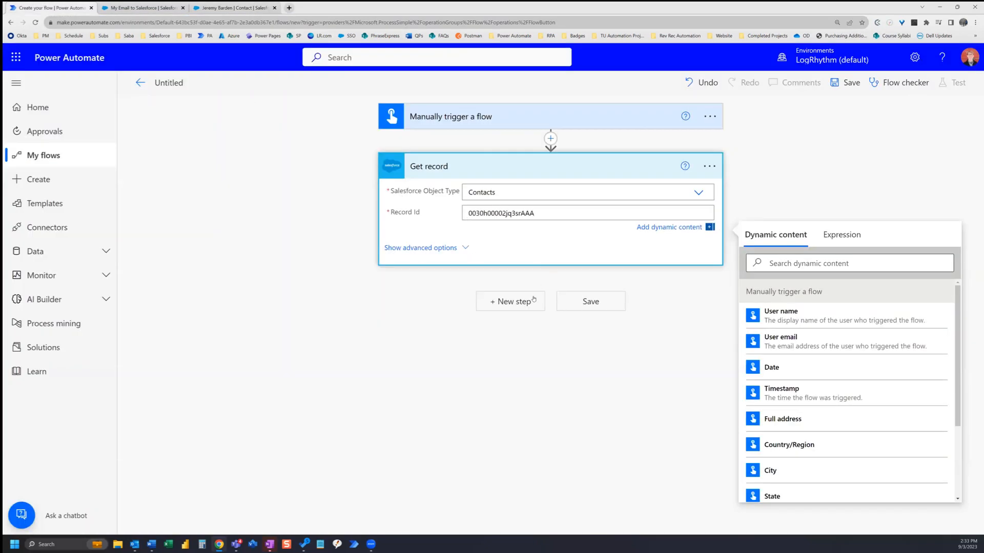
left_click(509, 301)
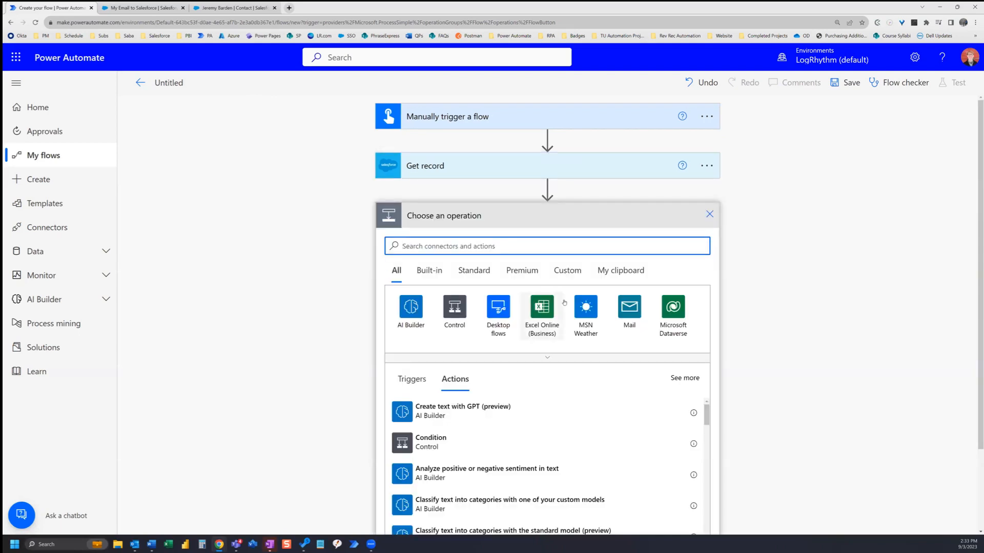
Step: Add the Office 365 Outlook Send an email (V2) action by searching 'send email'
left_click(546, 245)
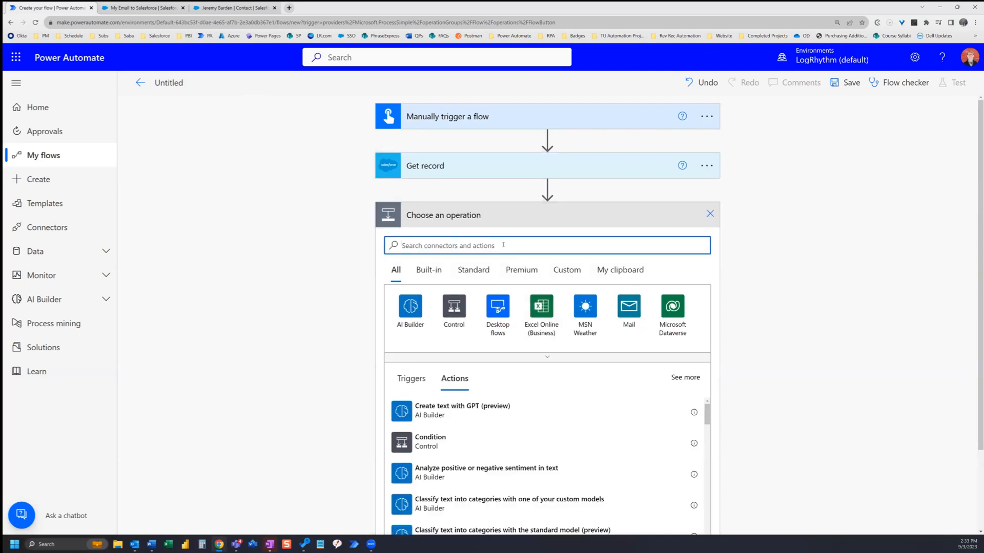
type("send email")
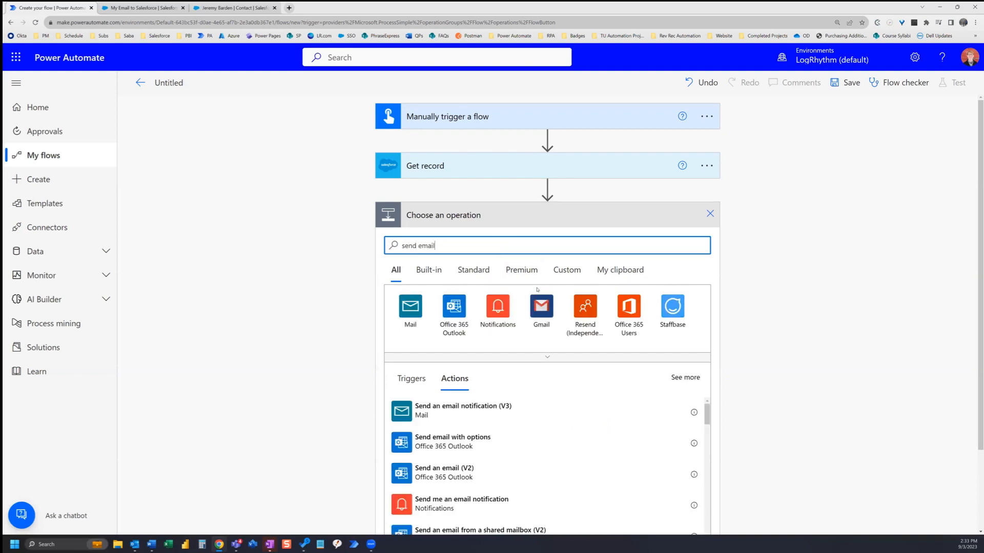
mouse_move(431, 473)
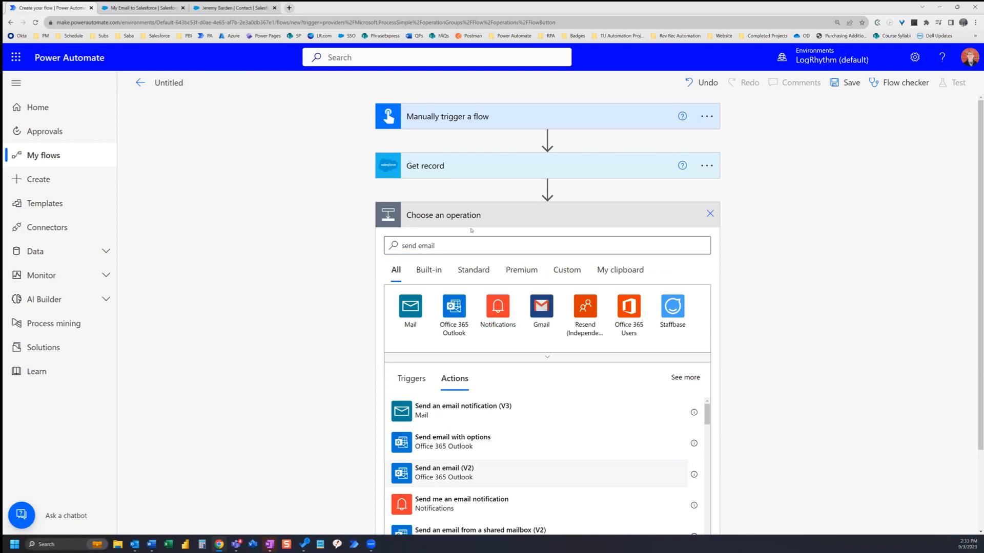
left_click(443, 472)
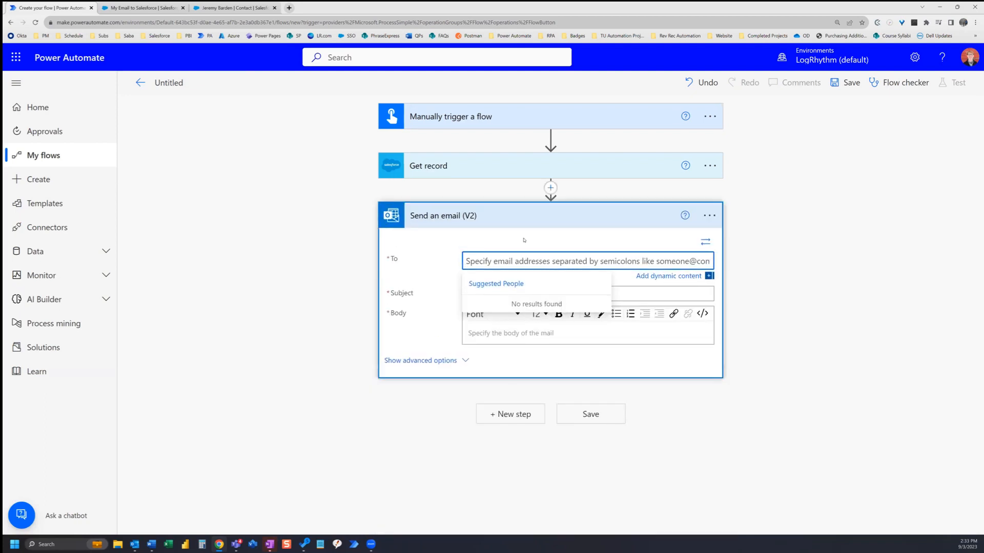
Step: Address the email to the contact's Email, with subject 'Test' and body 'This is a test'
type("jer")
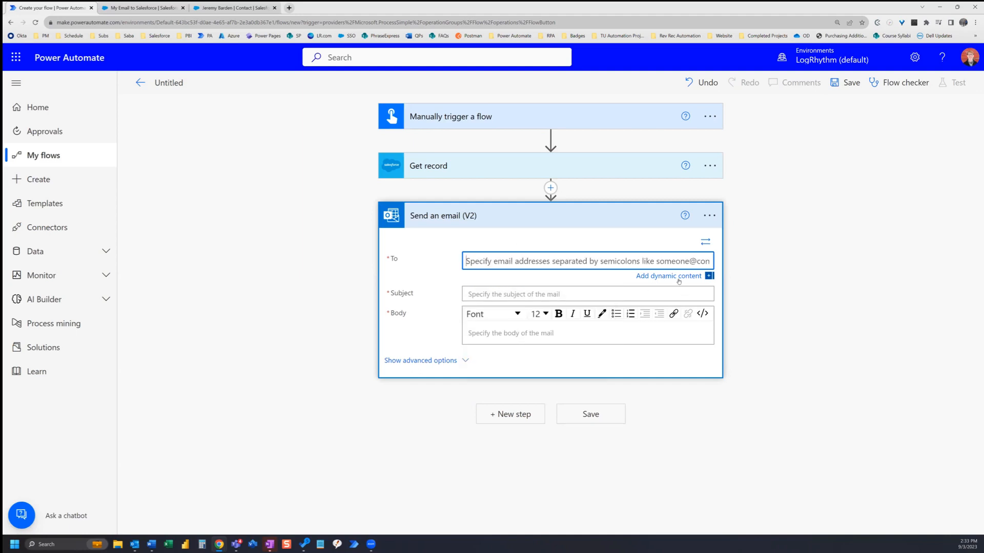
left_click(669, 275)
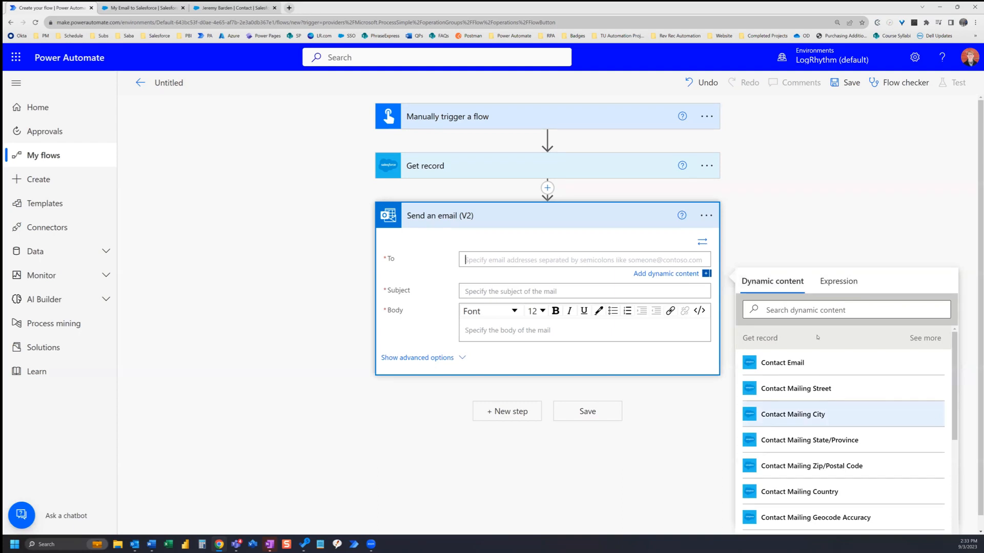
mouse_move(782, 363)
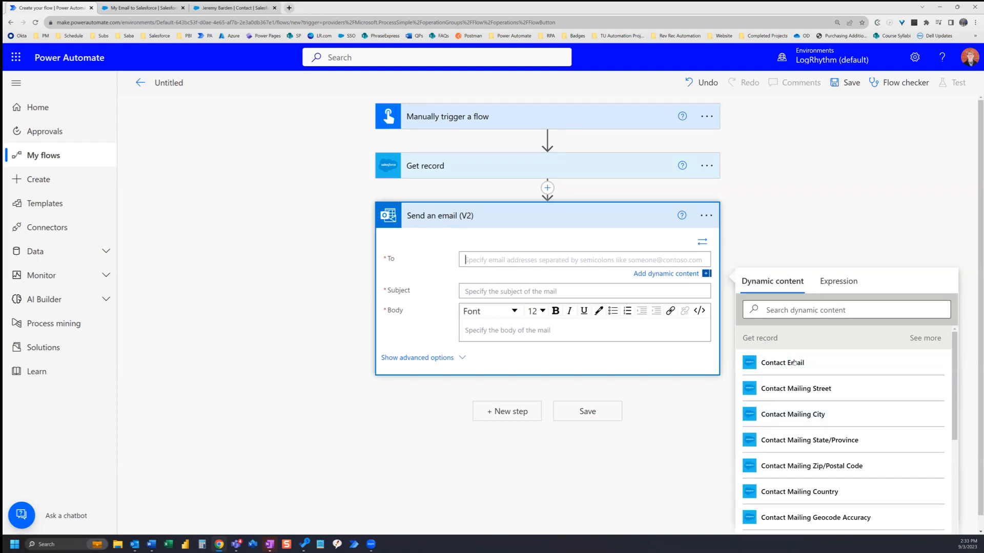
left_click(781, 362)
type("T")
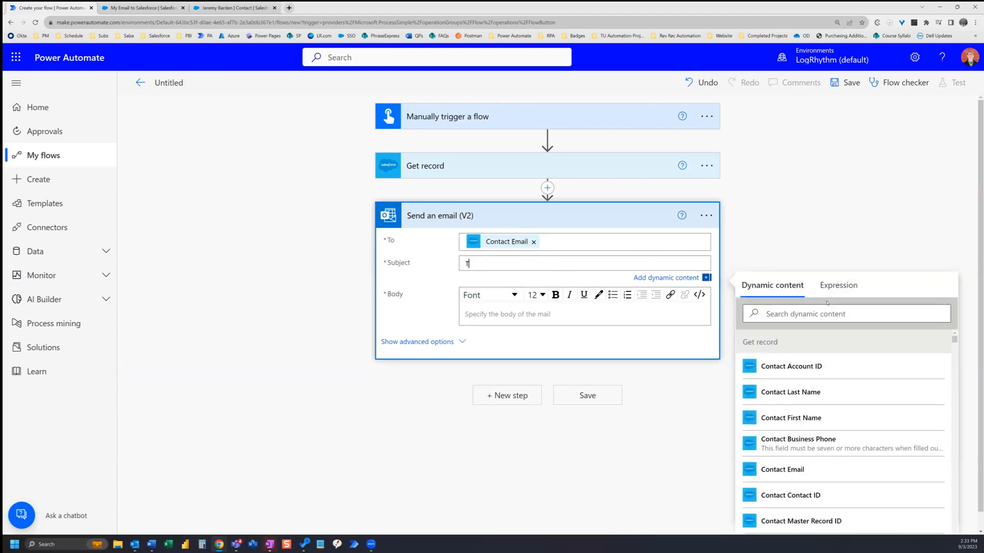
type("est")
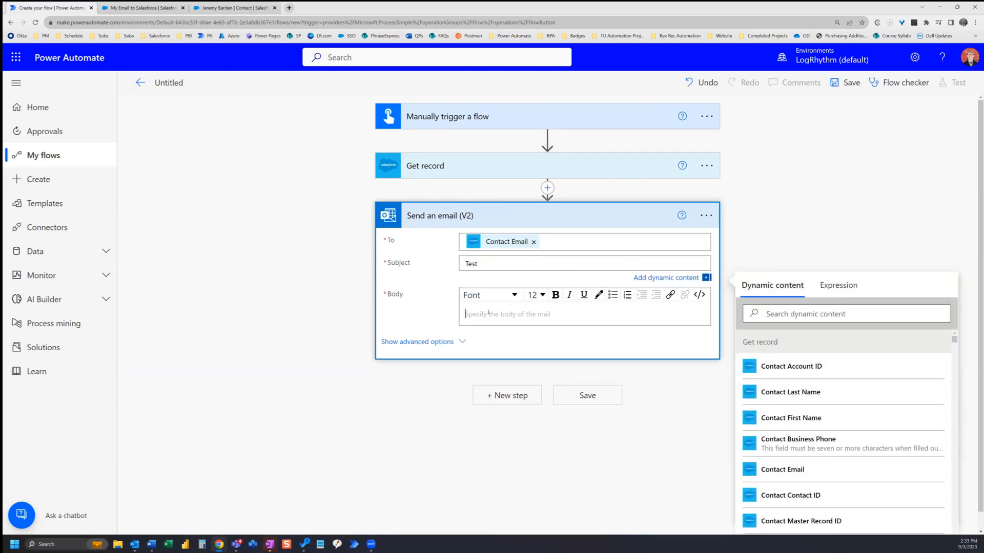
type("This is a test")
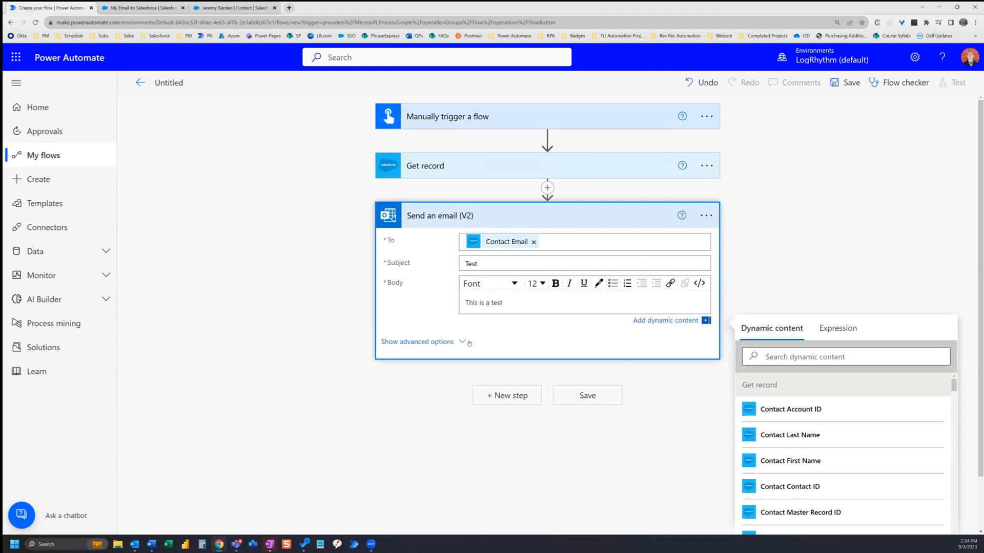
Step: BCC the email to the Email-to-Salesforce address under advanced options
left_click(417, 342)
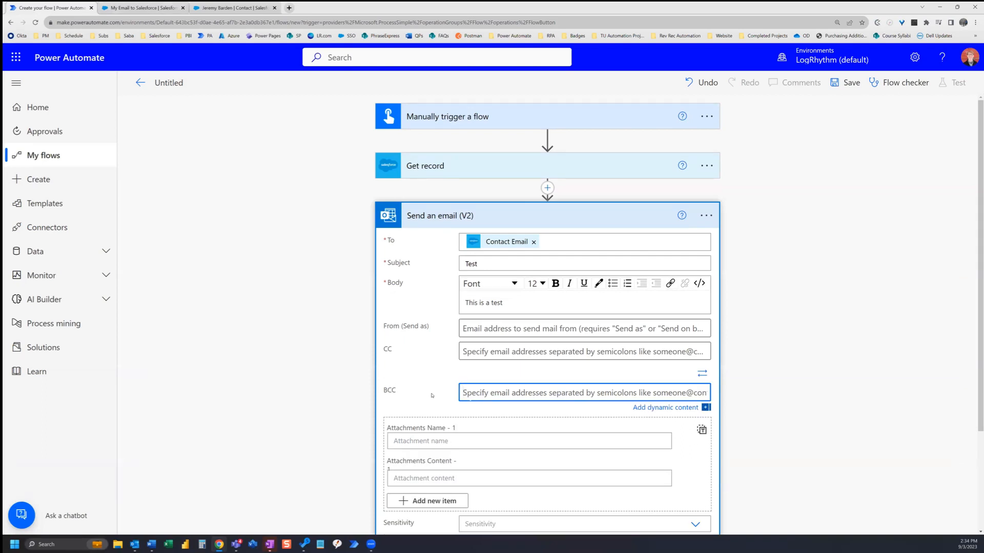
type("nqbhza0xgeoea43zov22xyalkp9r7.3-6hdheaq.na211.le.salesforce.com")
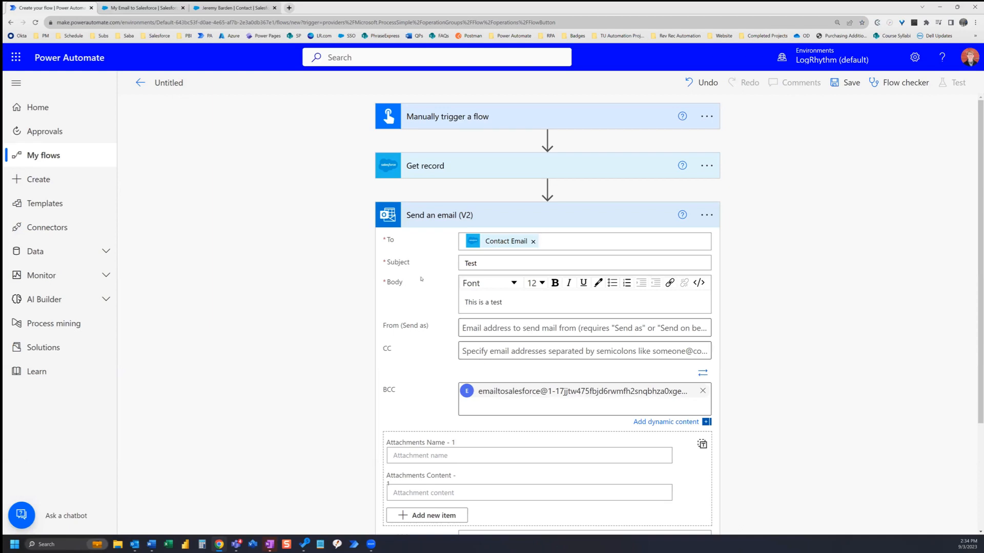
mouse_move(417, 355)
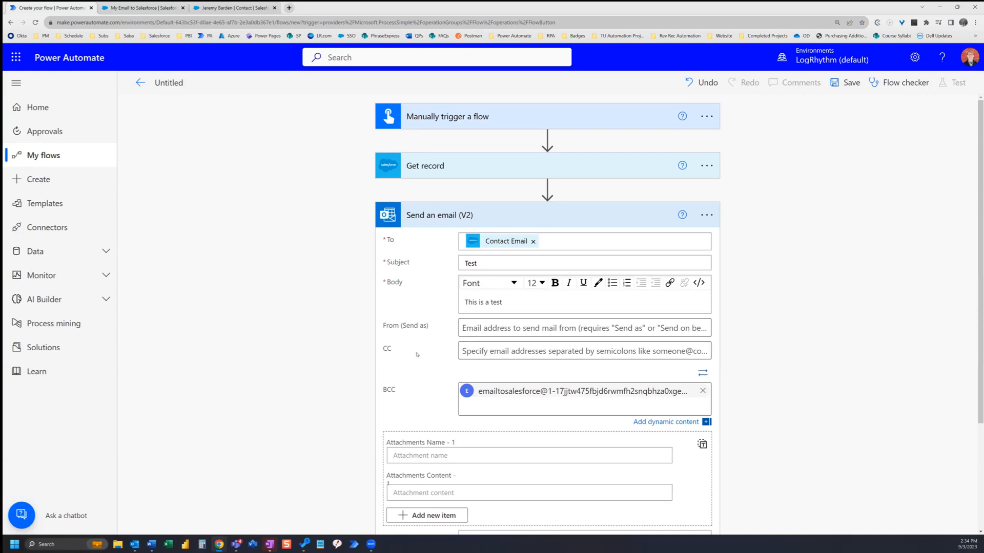
scroll("down", 3)
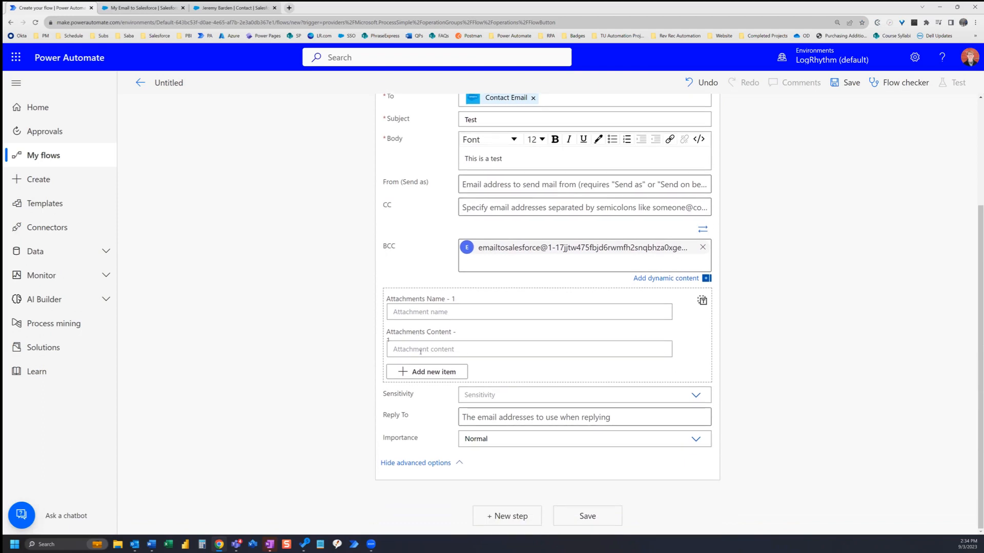
left_click(583, 184)
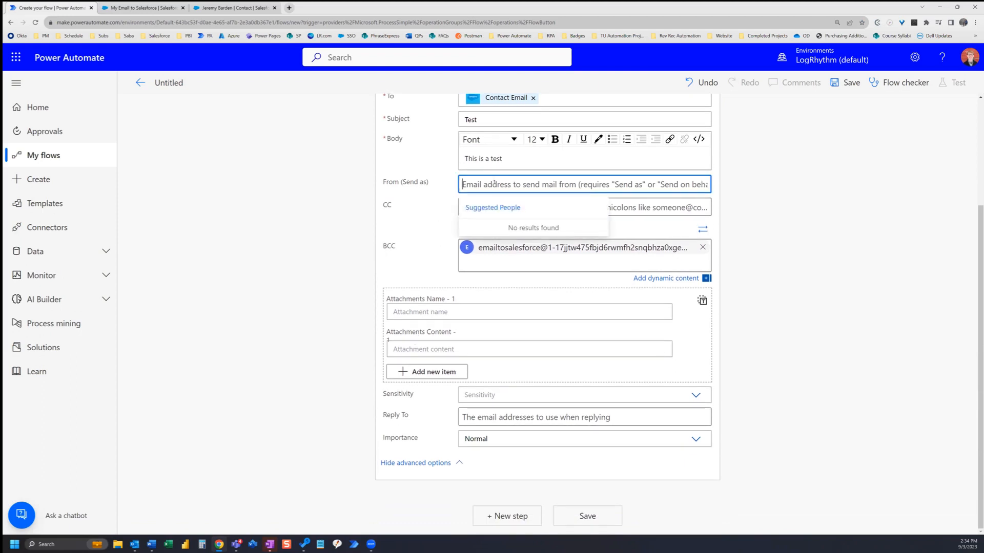
type("jeremy.barden")
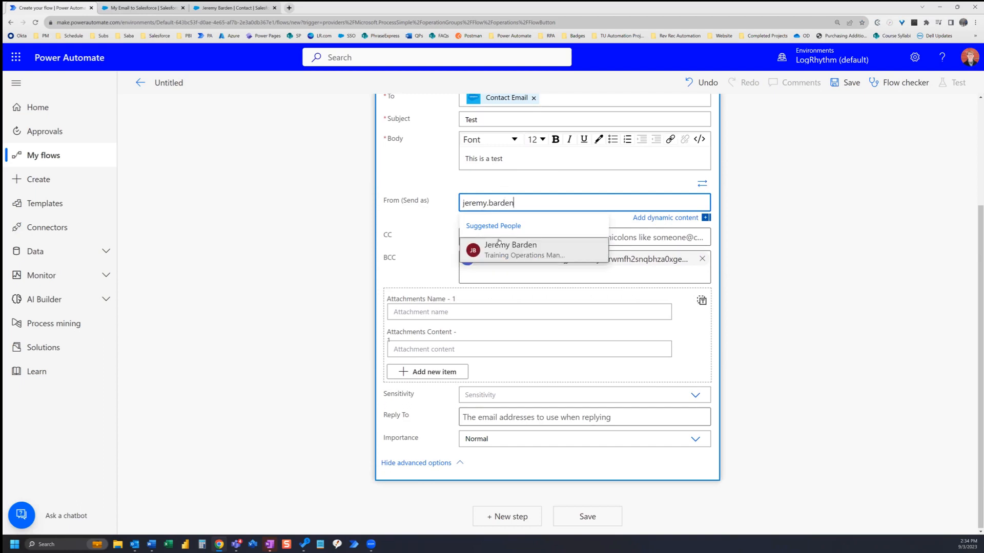
left_click(509, 250)
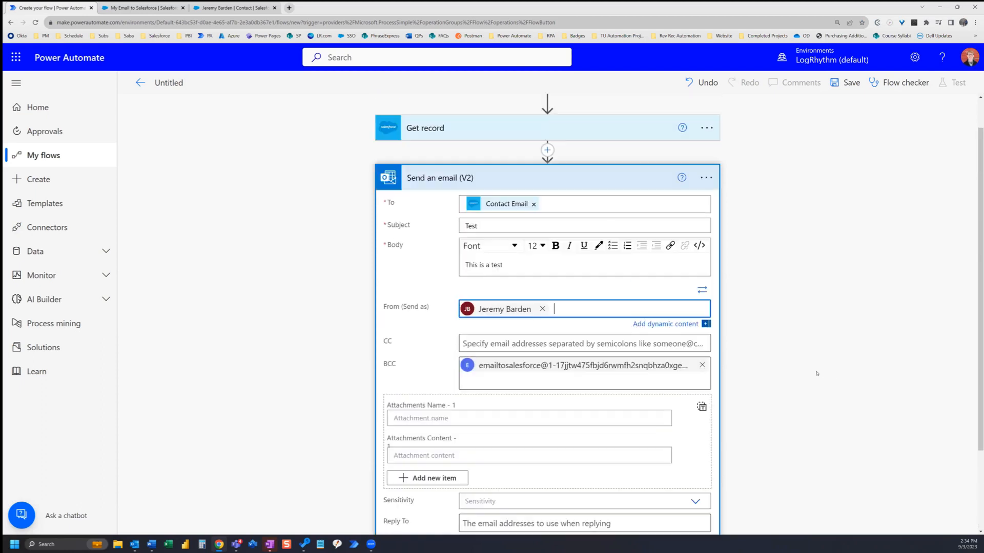
scroll("down", 3)
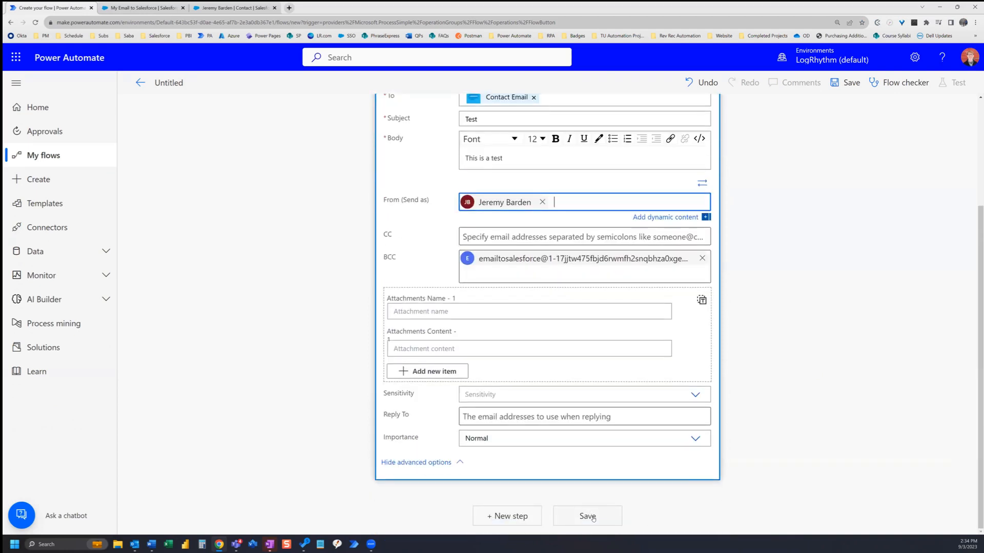
Step: Save the flow and start testing it
left_click(586, 516)
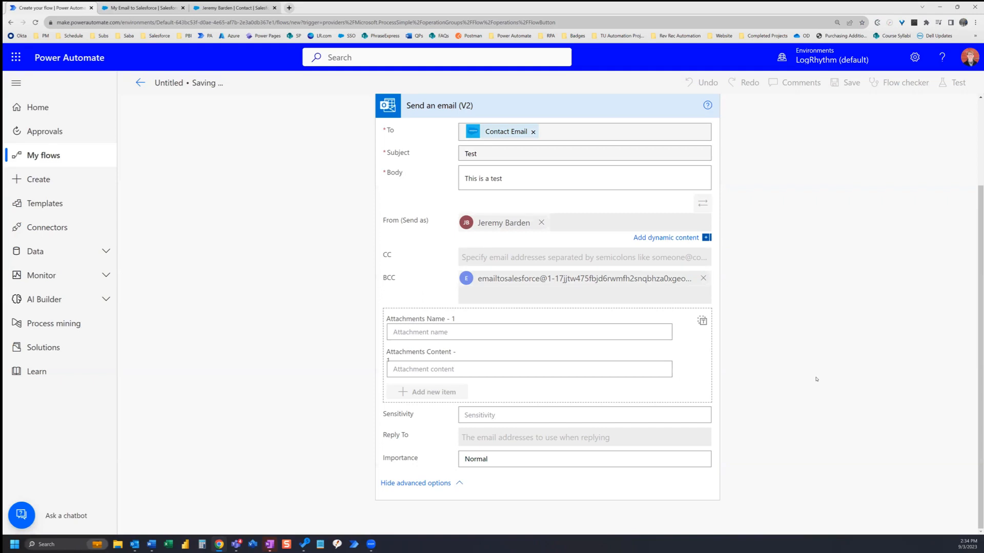
left_click(851, 82)
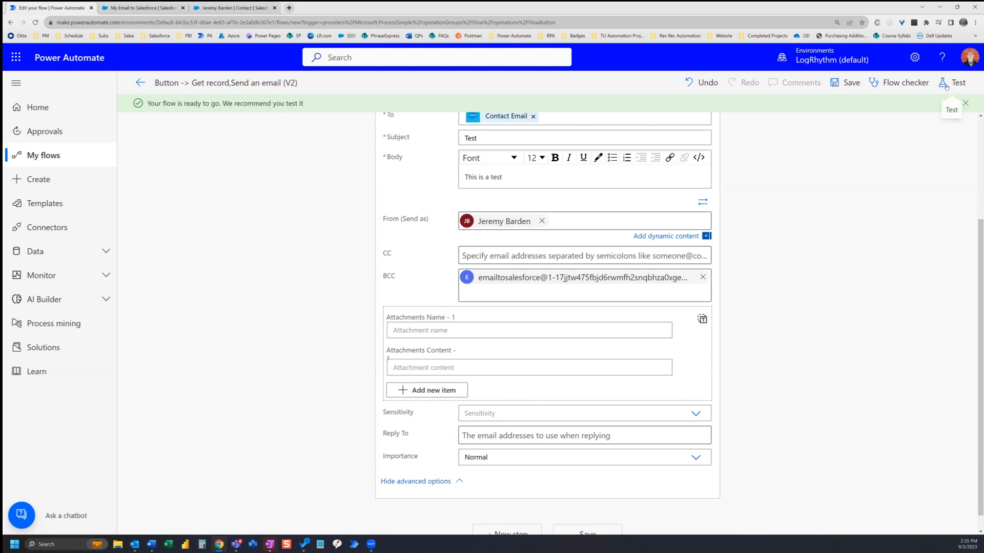
left_click(955, 82)
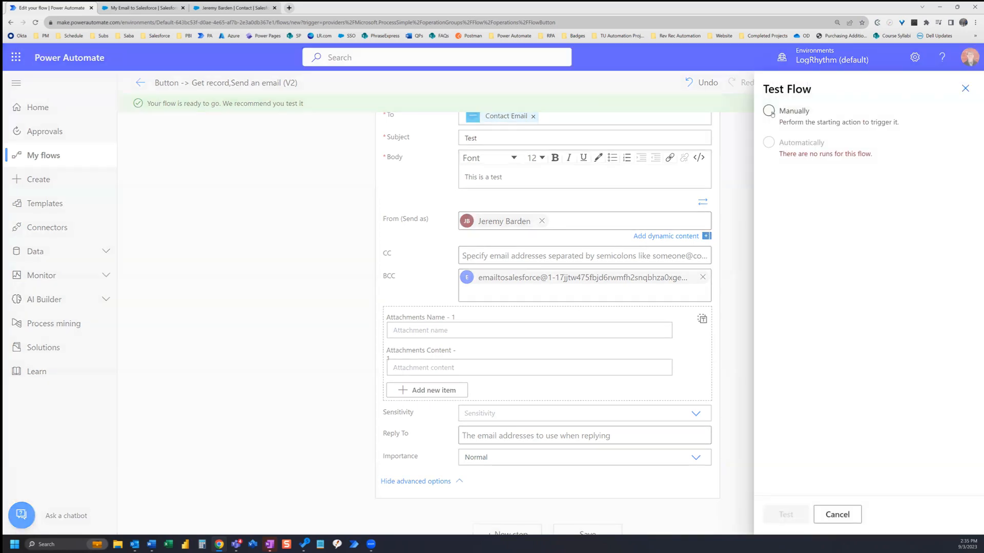
Step: Run the test manually, accept the connections and close the run-started confirmation
left_click(767, 111)
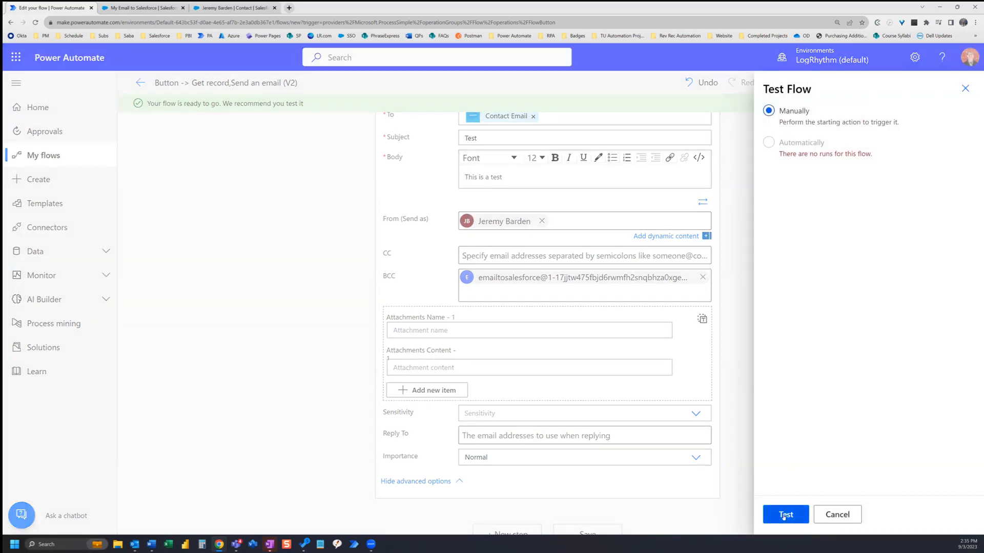
left_click(786, 514)
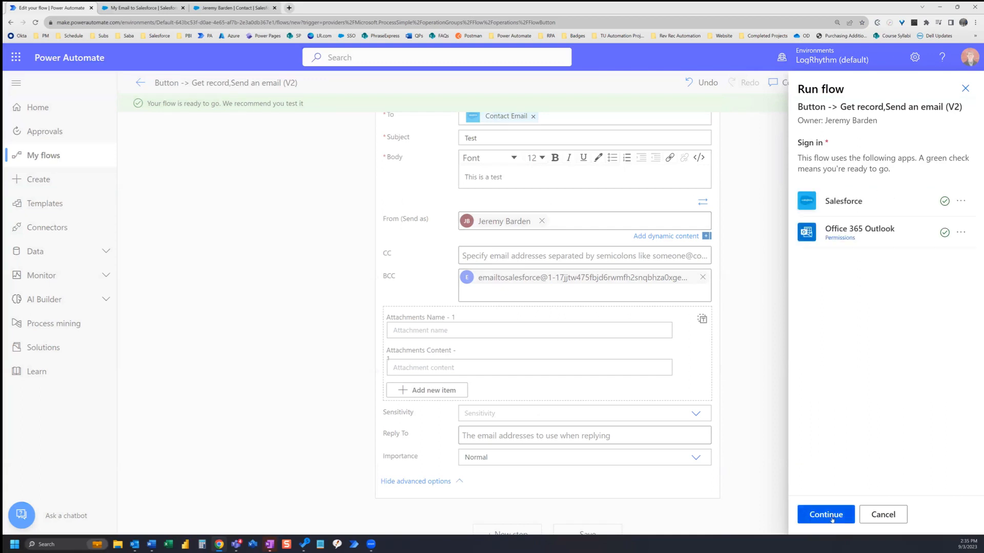
left_click(825, 514)
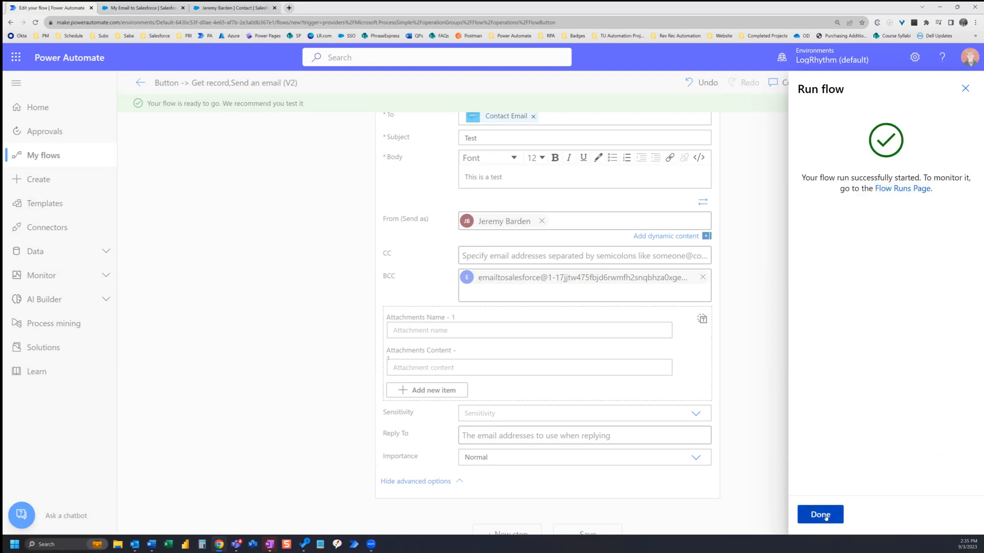
left_click(819, 514)
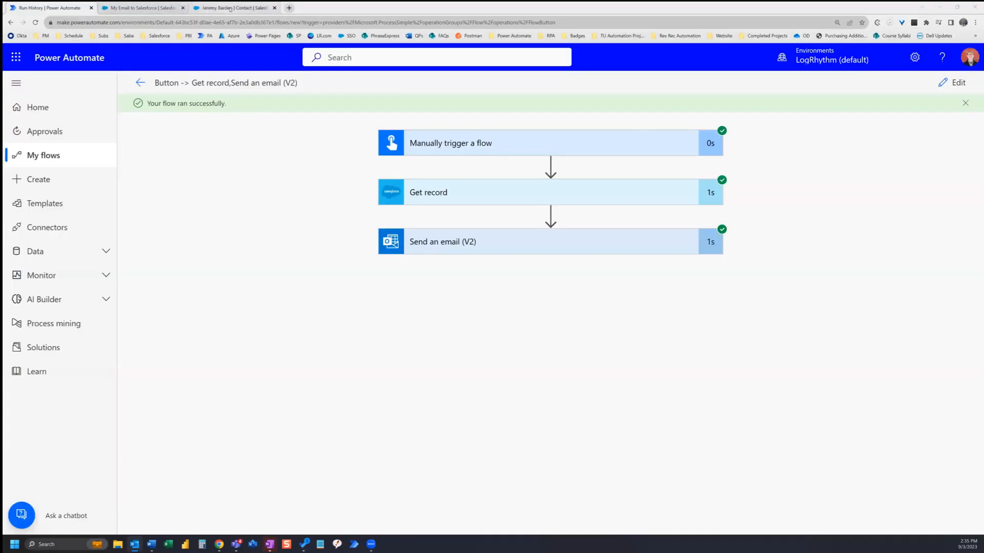
Step: Switch from the successful run page back to the contact's Salesforce record
left_click(235, 7)
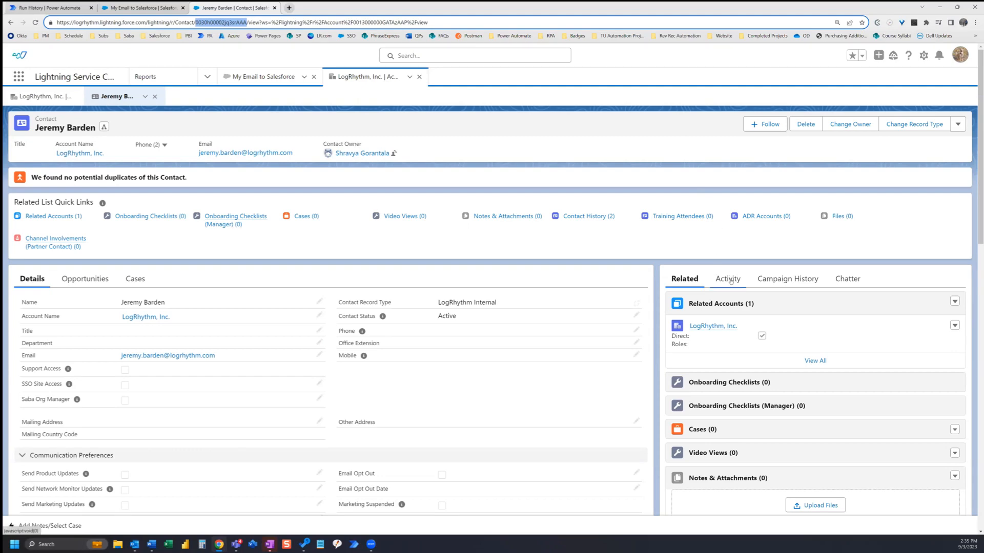
Step: Show the contact's Activity timeline and view the logged 'Email: Test' task
left_click(728, 279)
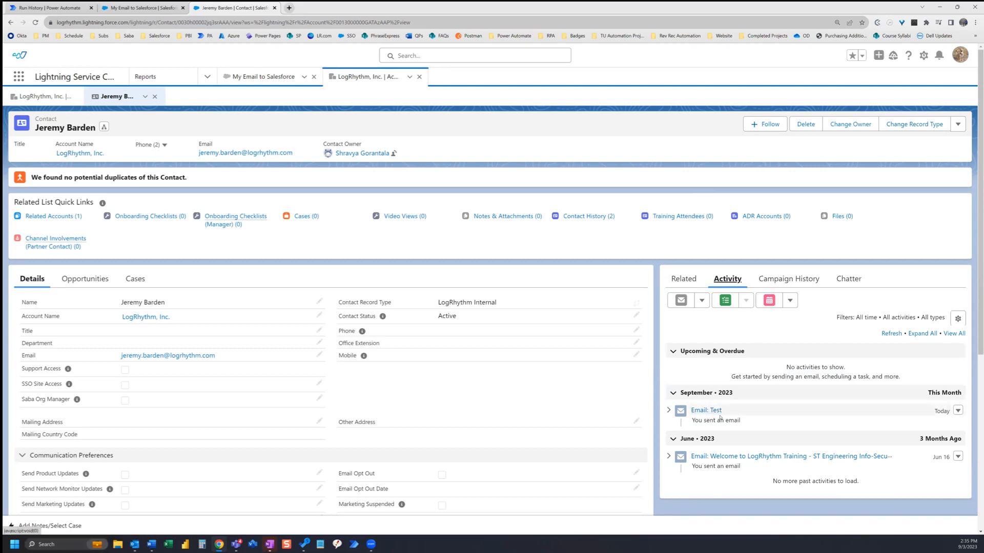
mouse_move(705, 410)
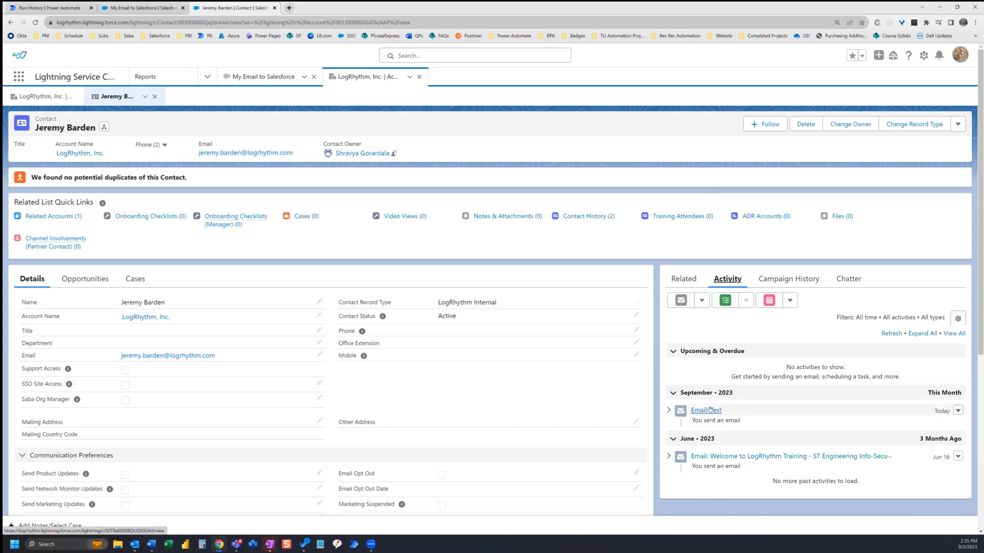
left_click(705, 410)
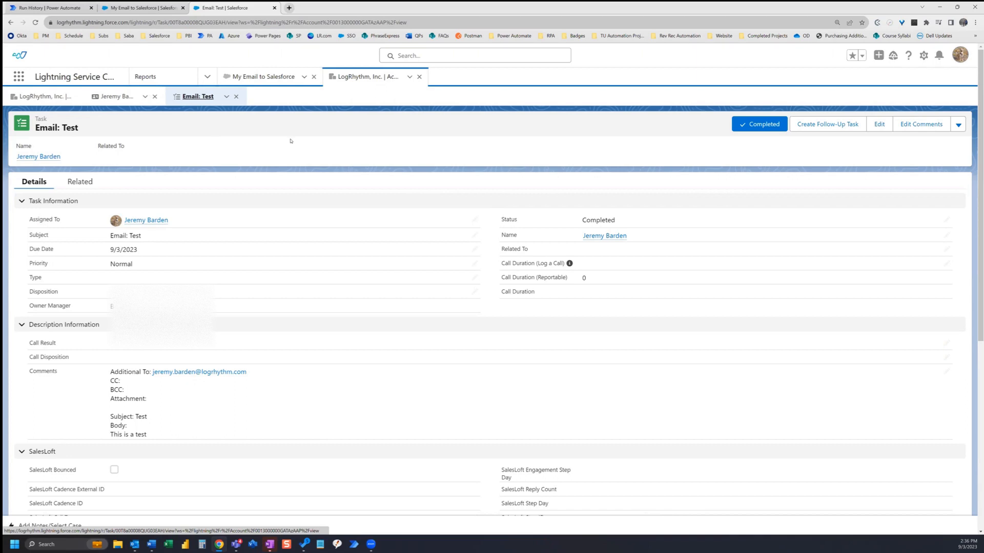
mouse_move(85, 145)
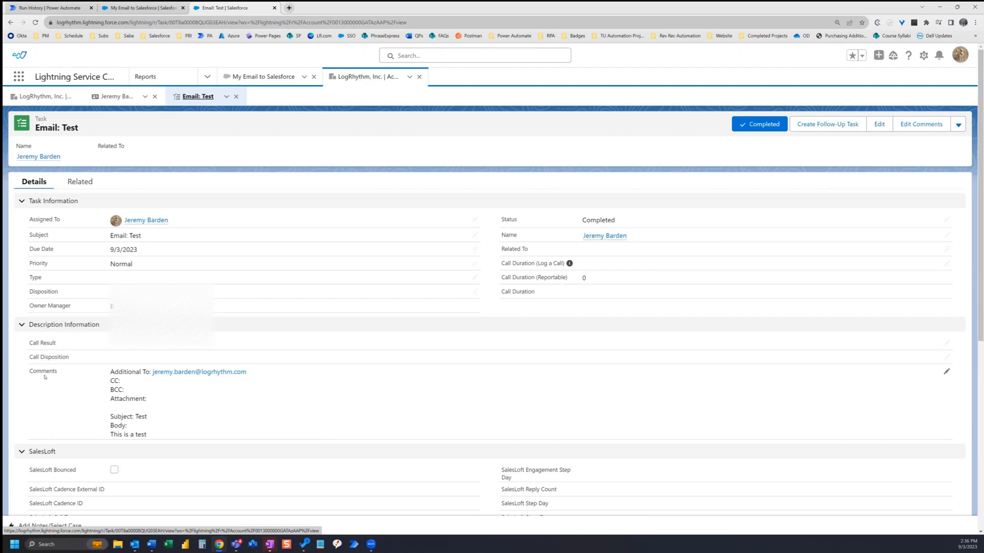
mouse_move(68, 381)
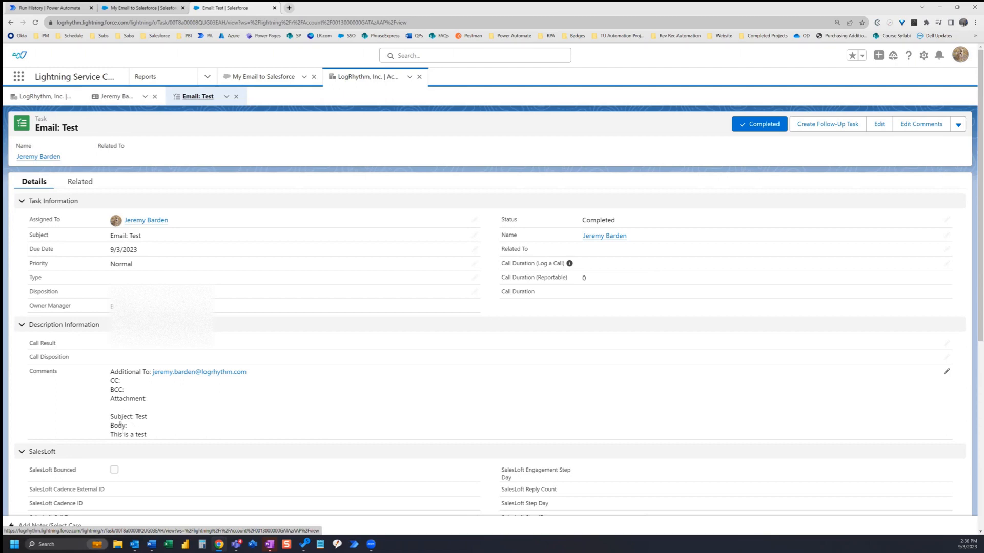
mouse_move(148, 405)
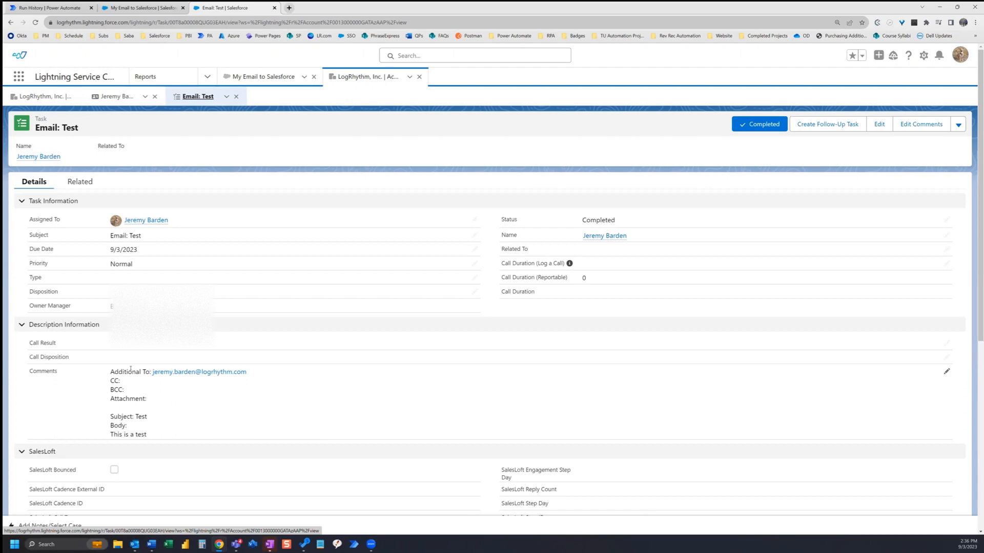
mouse_move(137, 385)
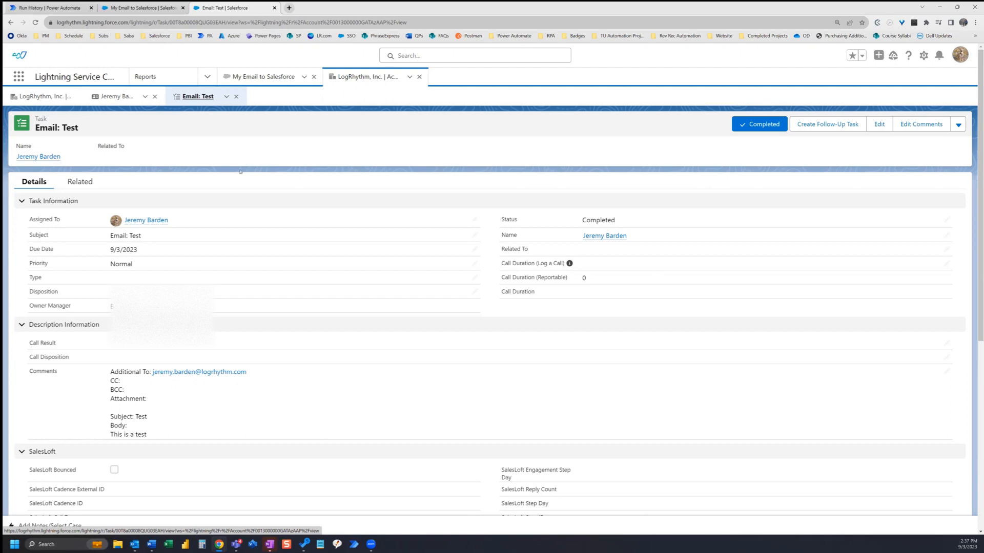
mouse_move(203, 134)
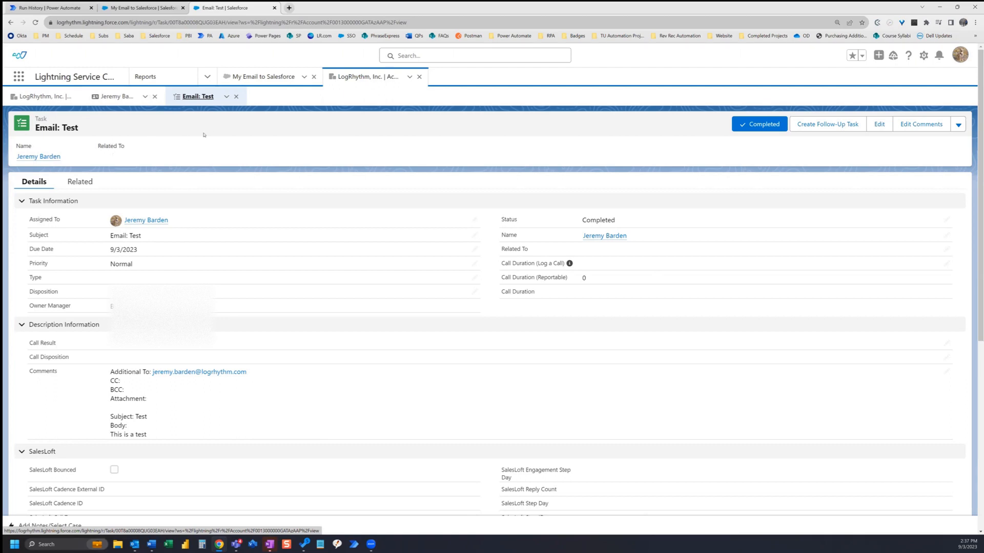
mouse_move(224, 127)
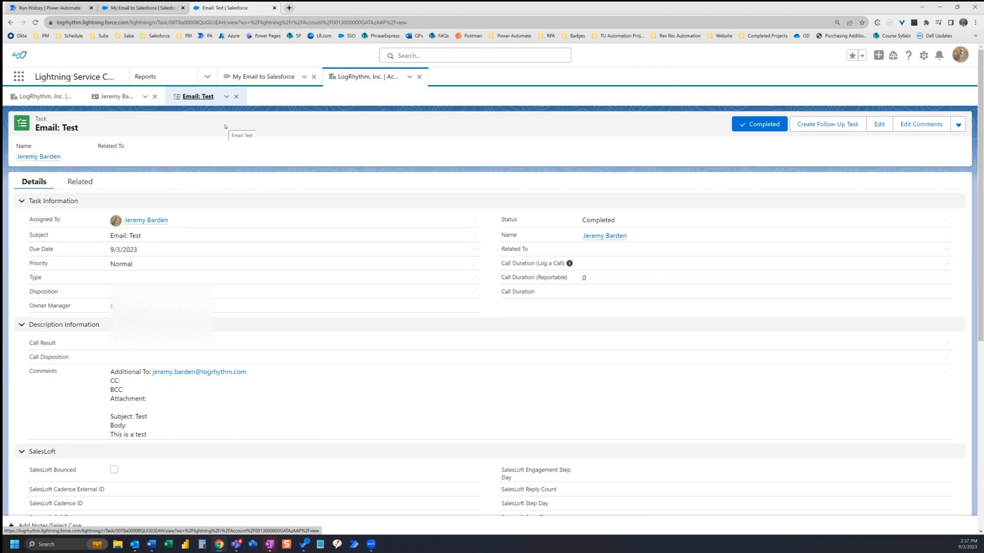